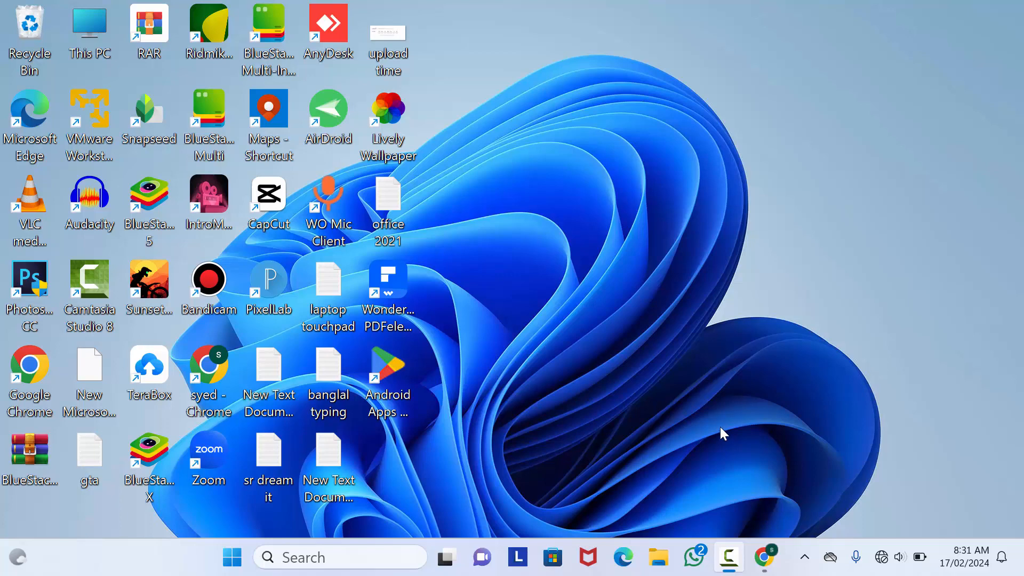
{"action": "mouse_move", "coordinate": [825, 337]}
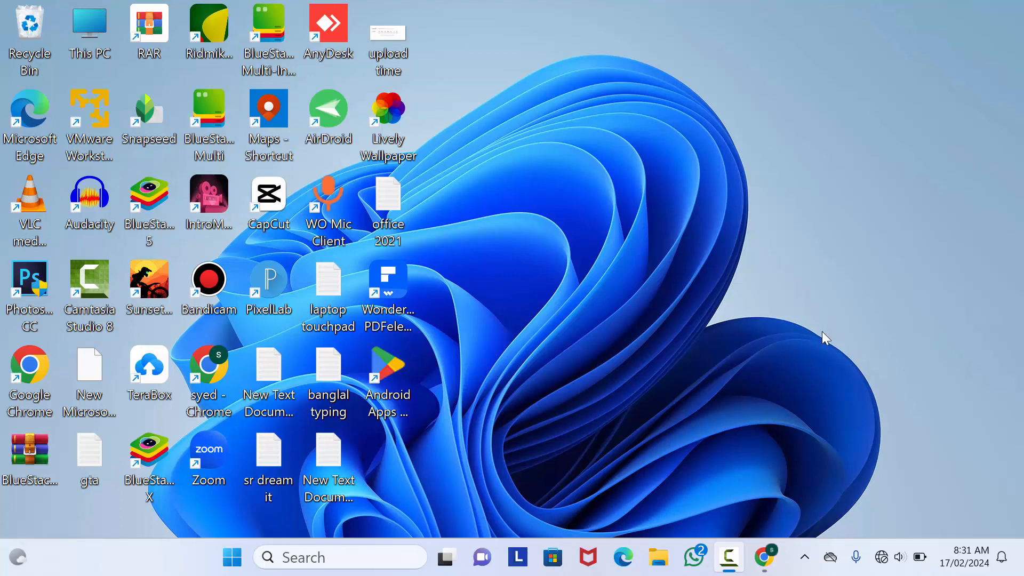
{"action": "mouse_move", "coordinate": [819, 323]}
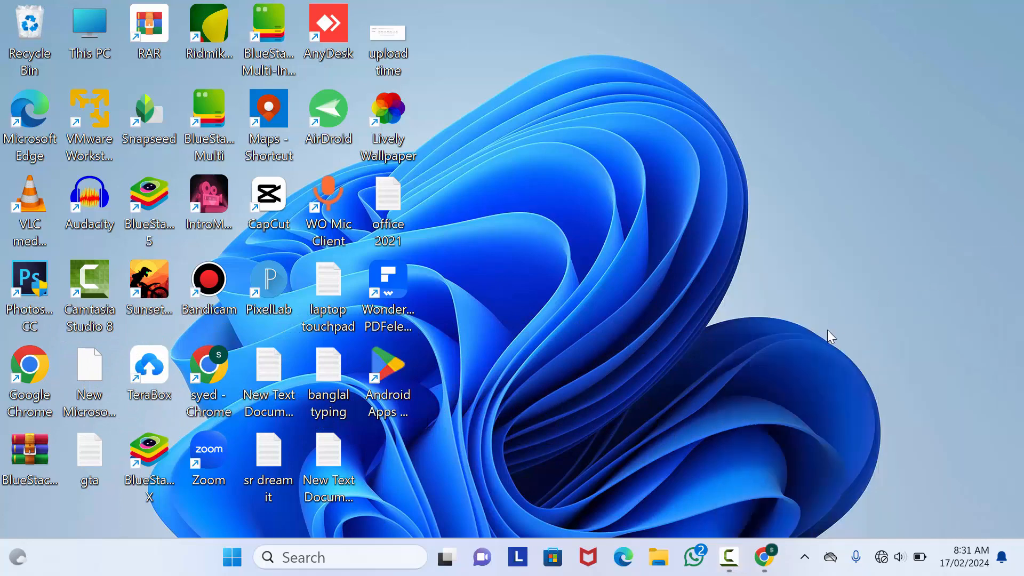
{"action": "mouse_move", "coordinate": [754, 236]}
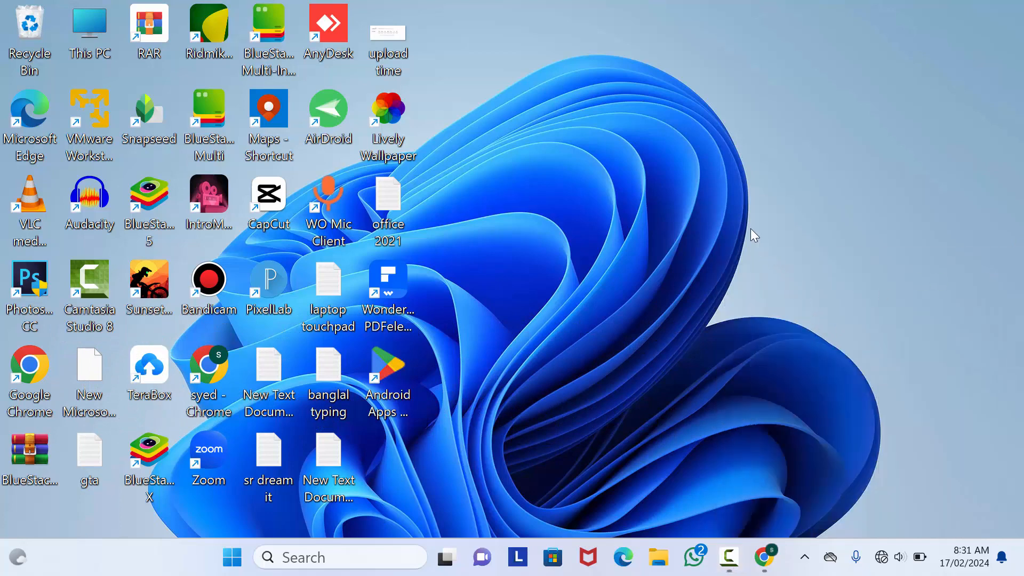
{"action": "mouse_move", "coordinate": [649, 423]}
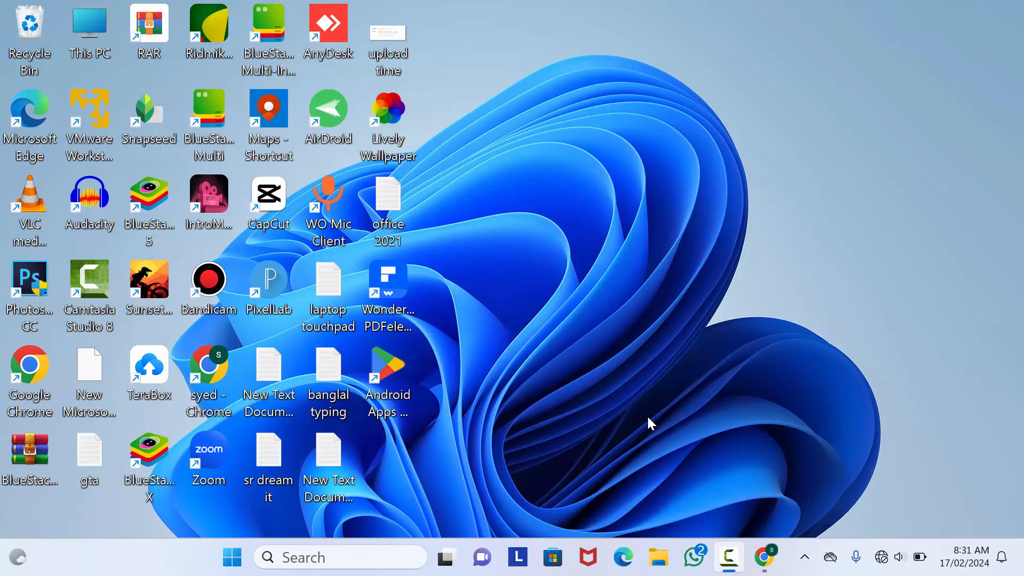
{"action": "mouse_move", "coordinate": [812, 374]}
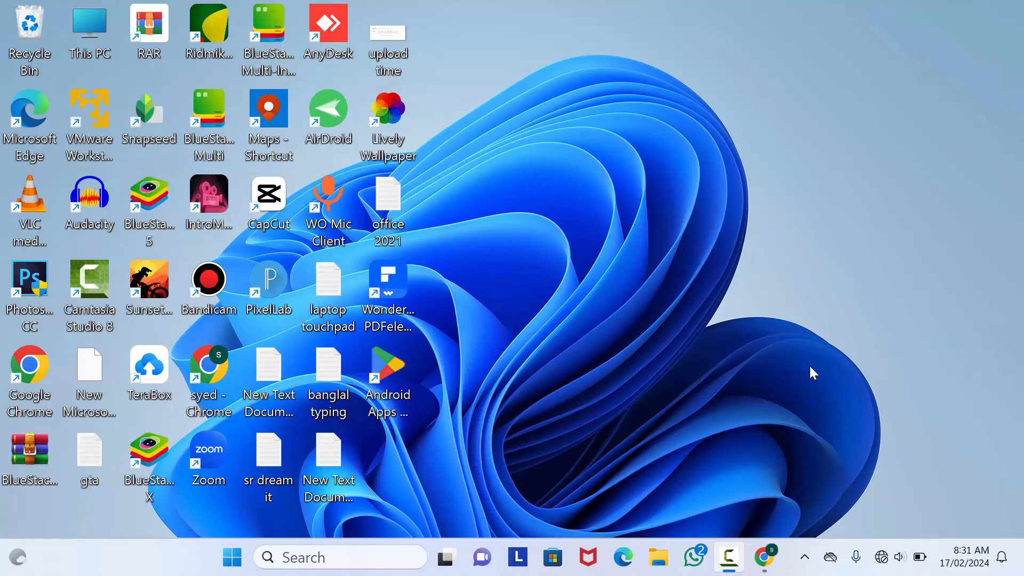
{"action": "mouse_move", "coordinate": [790, 326]}
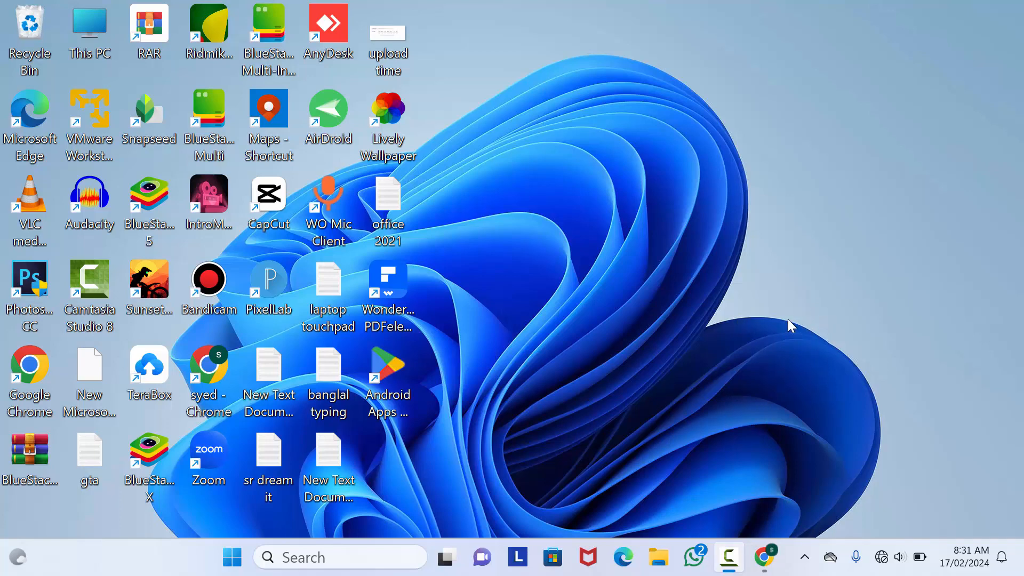
{"action": "mouse_move", "coordinate": [789, 297]}
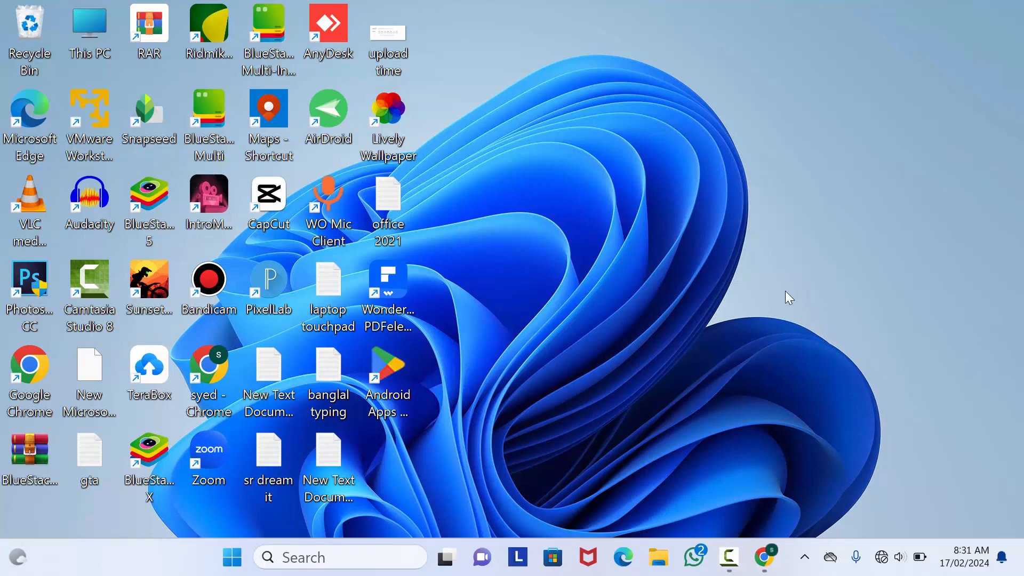
From the taskbar network flyout, choose Hidden Network in the Wi-Fi list and start connecting.
{"action": "left_click", "coordinate": [898, 556]}
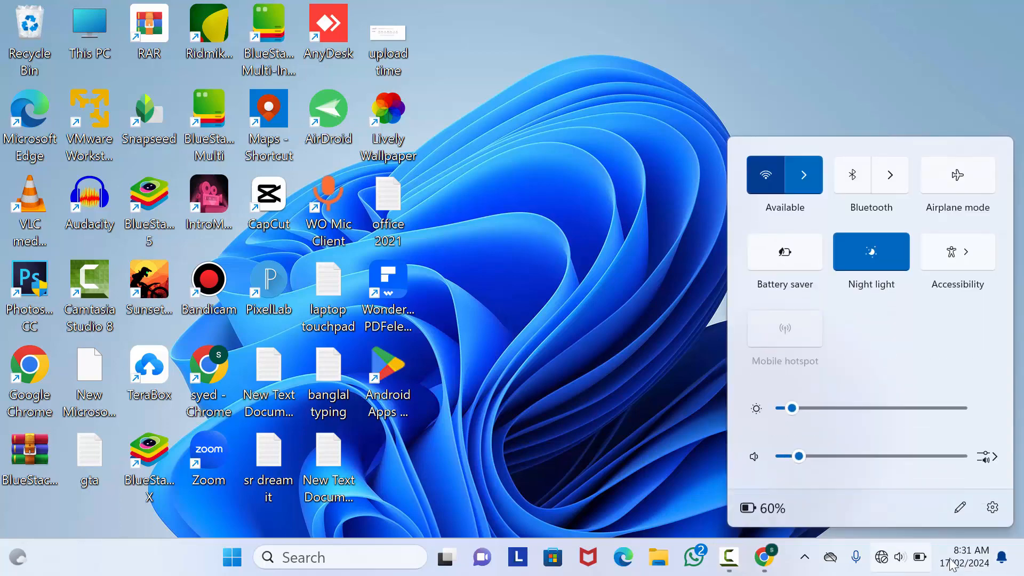
{"action": "left_click", "coordinate": [803, 174]}
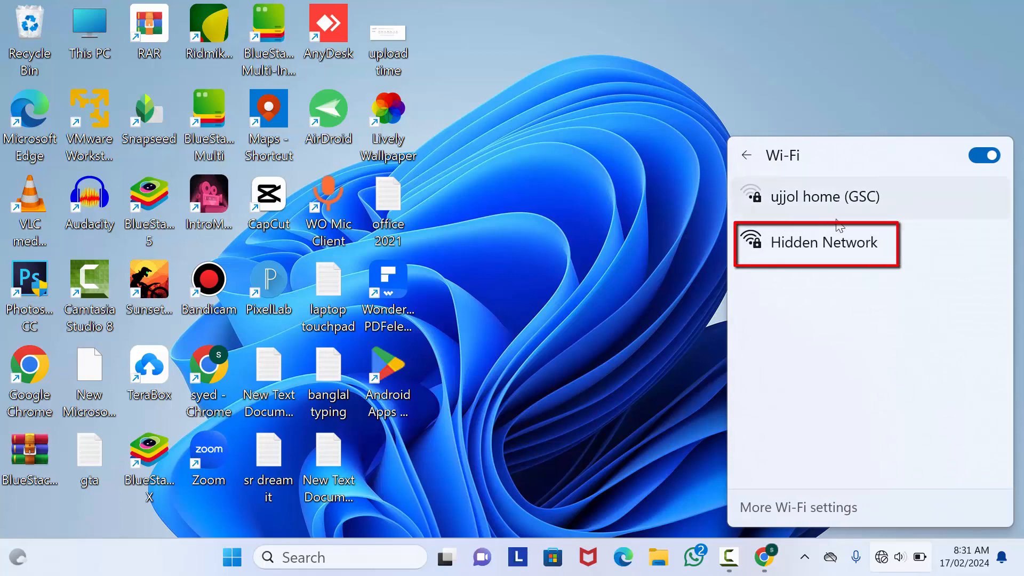
{"action": "left_click", "coordinate": [816, 242]}
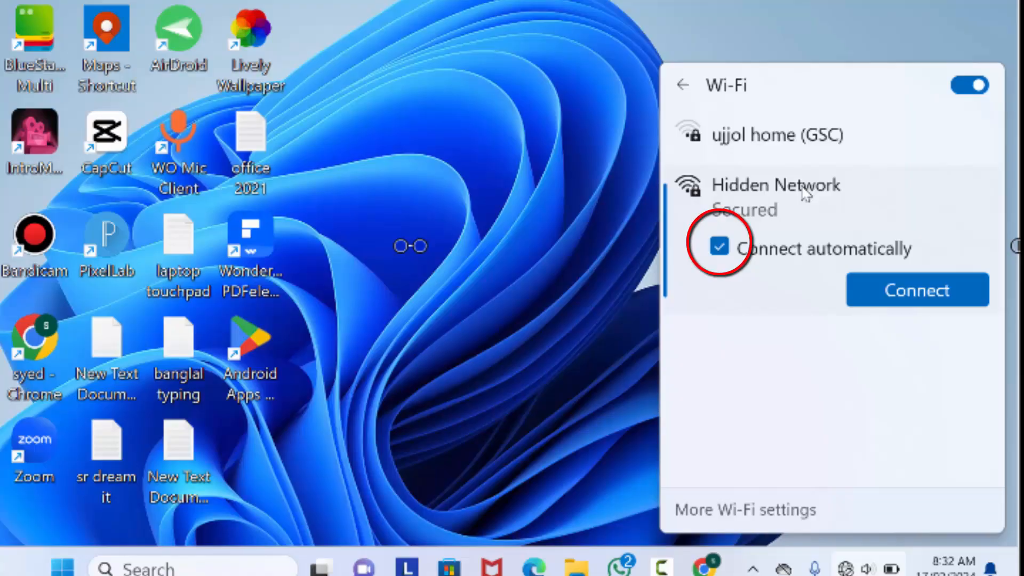
{"action": "left_click", "coordinate": [917, 290]}
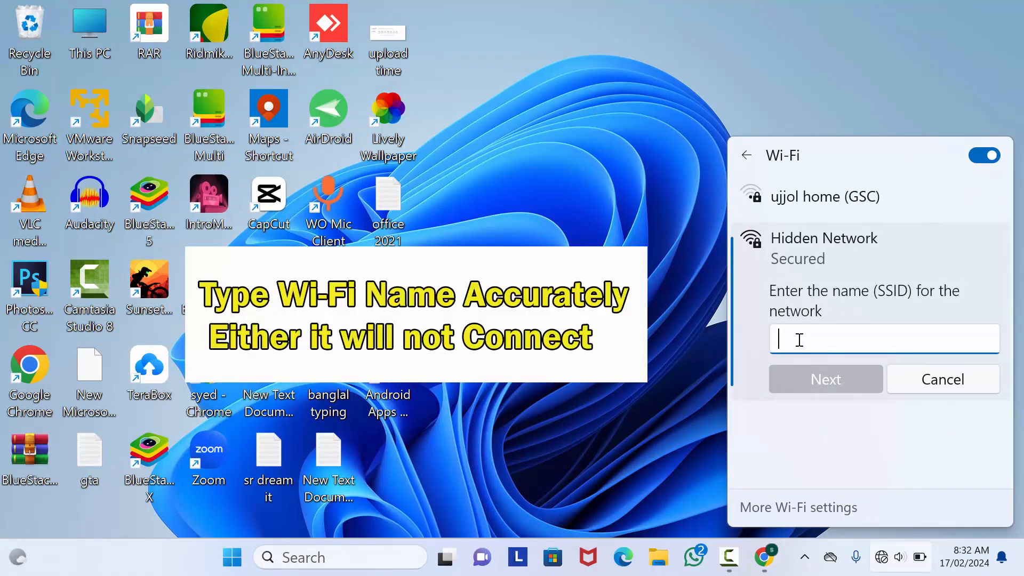
Enter the SSID 'sharmin home {GSC}' and its security key to connect to the hidden network.
{"action": "type", "text": "sharmin home {GSC}"}
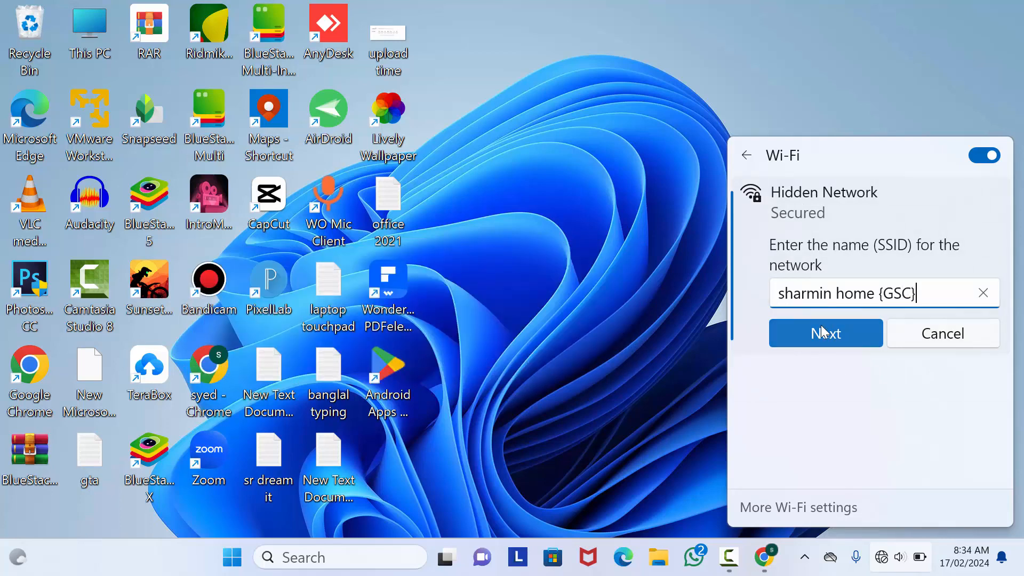
{"action": "left_click", "coordinate": [824, 333]}
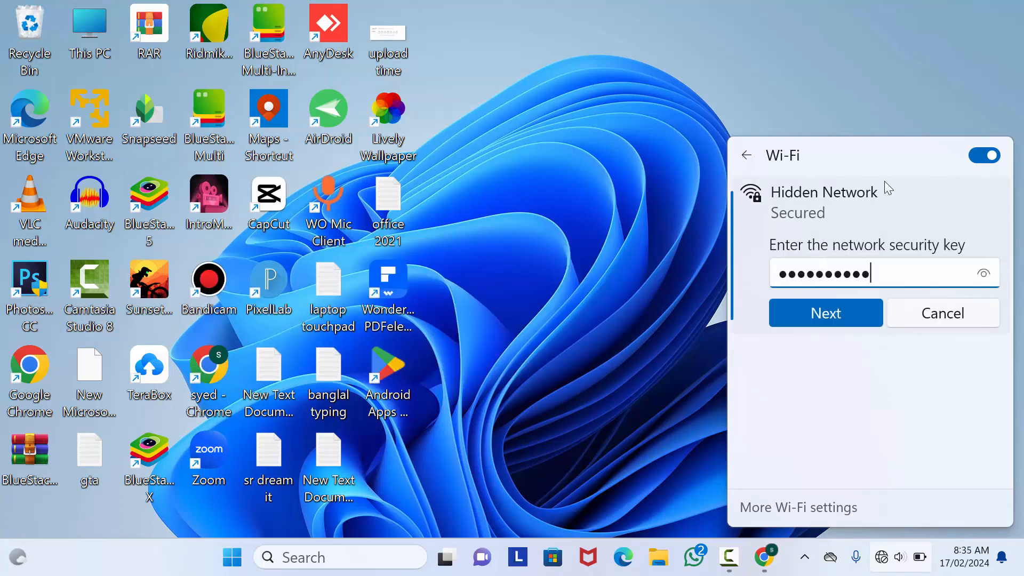
{"action": "left_click", "coordinate": [825, 313]}
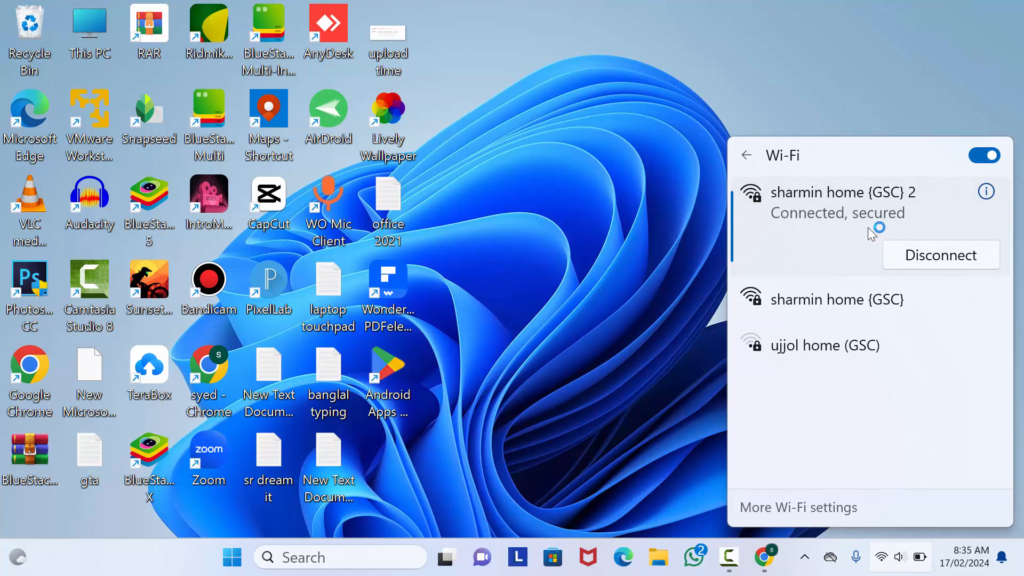
{"action": "mouse_move", "coordinate": [841, 238]}
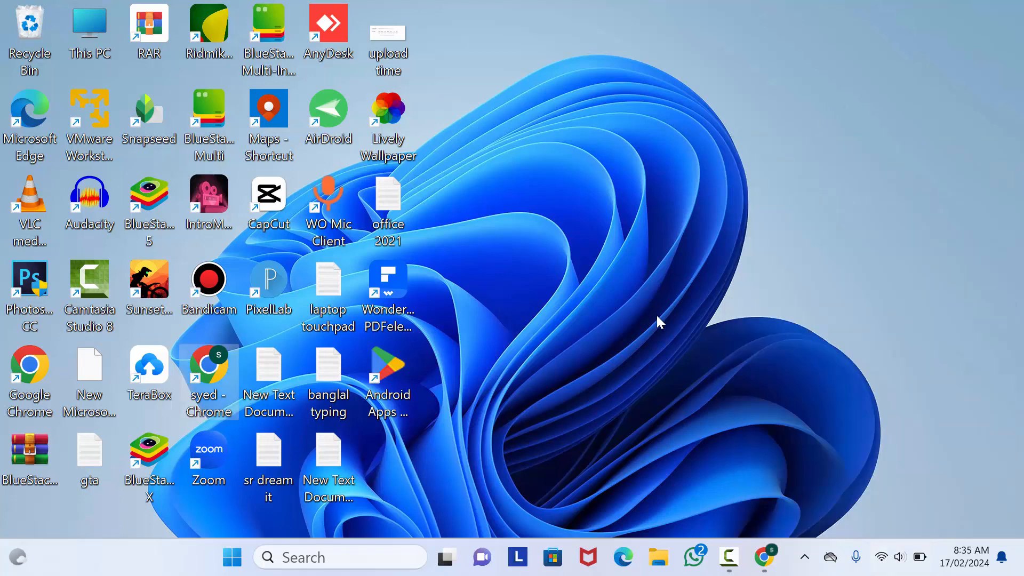
{"action": "mouse_move", "coordinate": [717, 393]}
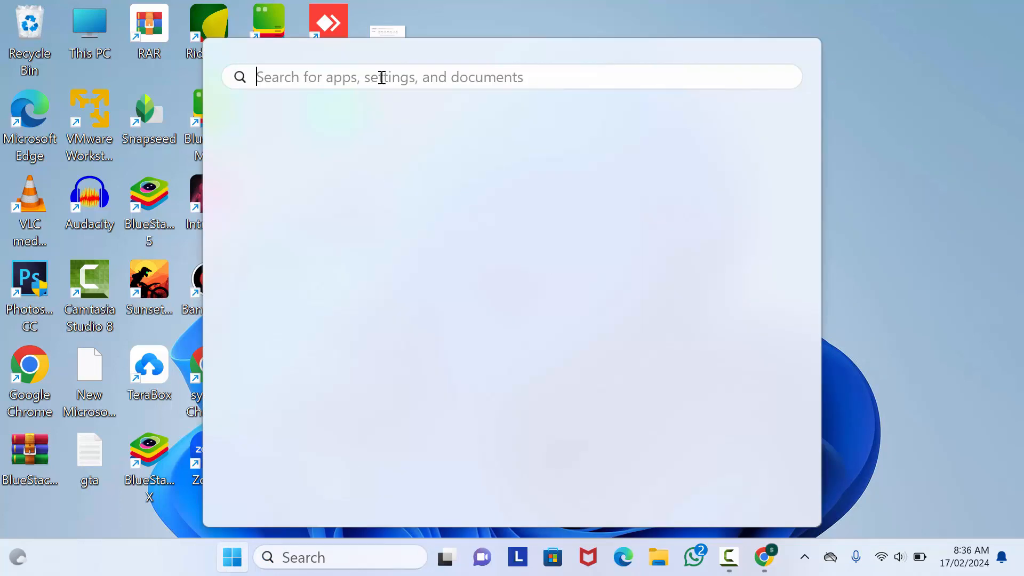
Find 'control panel' through Start search and launch it.
{"action": "type", "text": "con"}
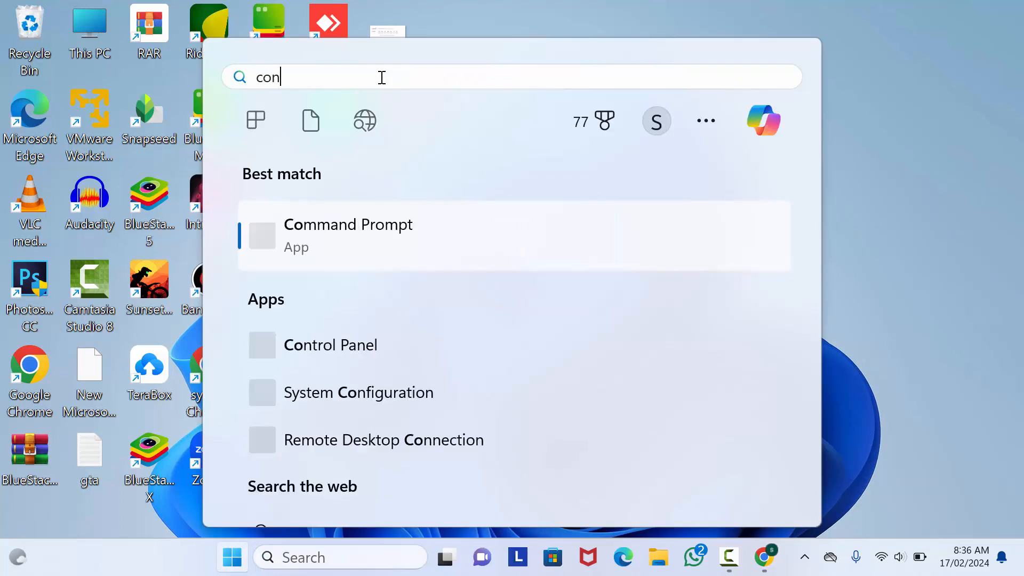
{"action": "type", "text": "trol panel"}
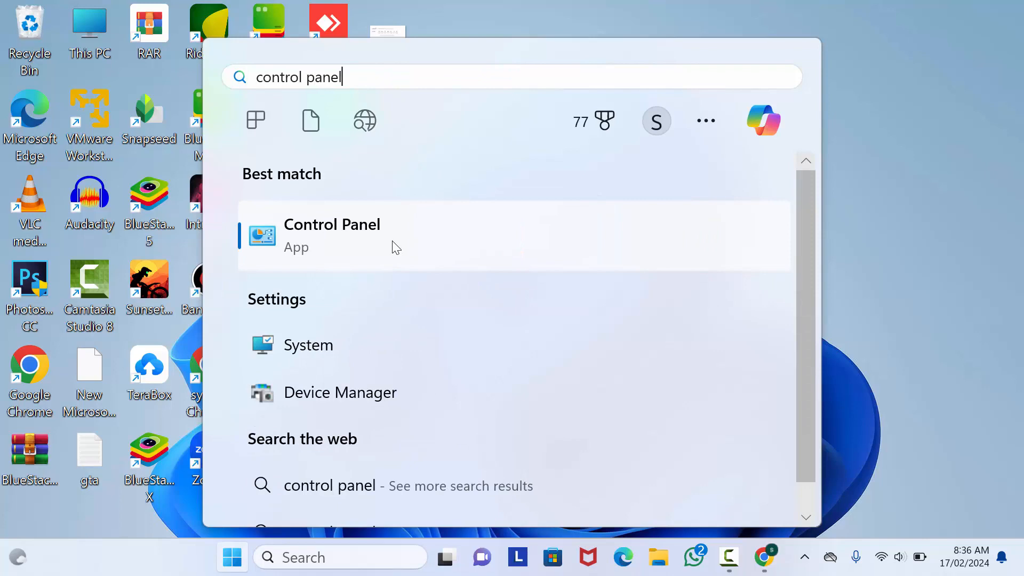
{"action": "left_click", "coordinate": [332, 234]}
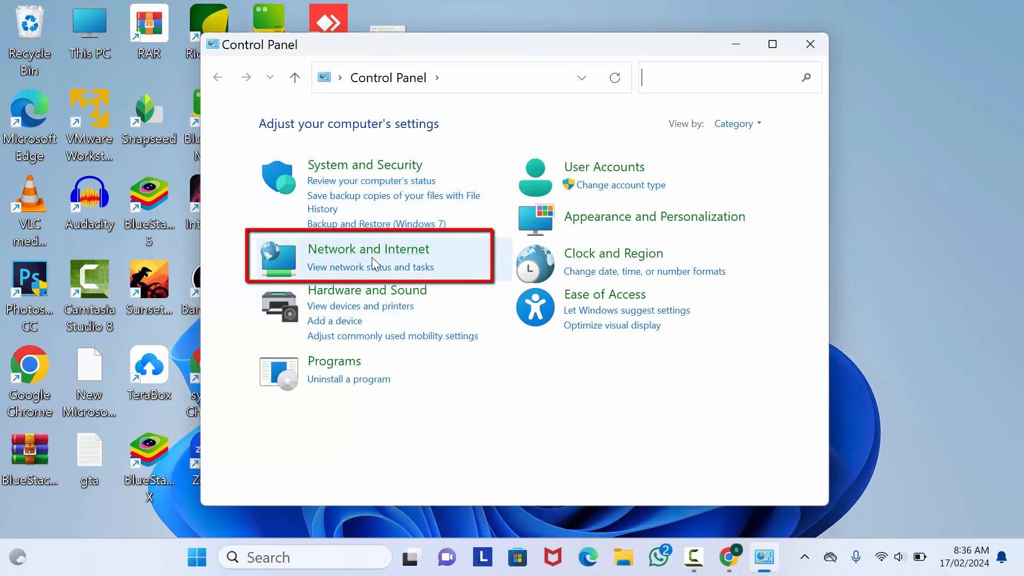
Go through Network and Internet to the Network and Sharing Center and choose to manually add a wireless network.
{"action": "left_click", "coordinate": [368, 249]}
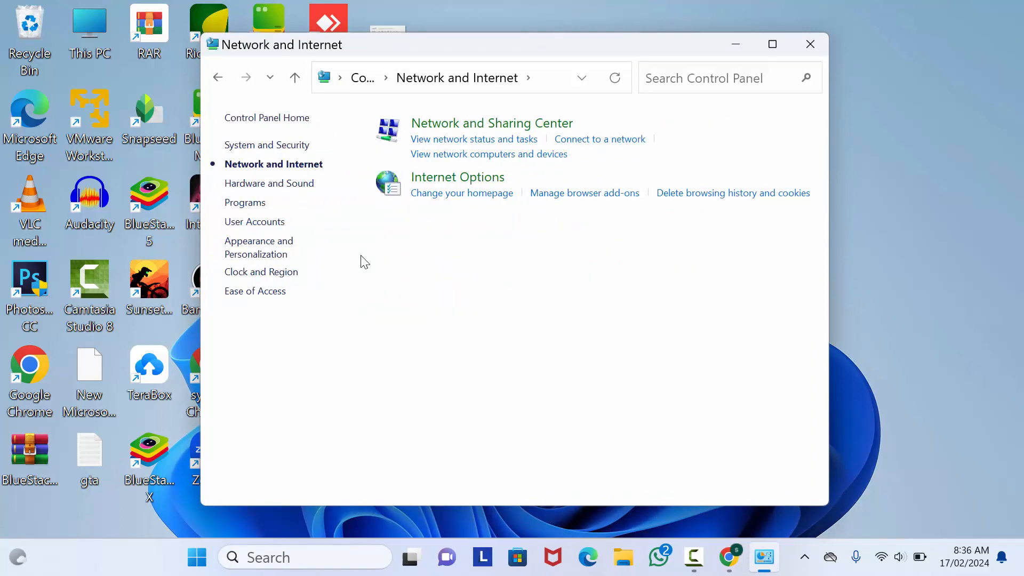
{"action": "mouse_move", "coordinate": [492, 123]}
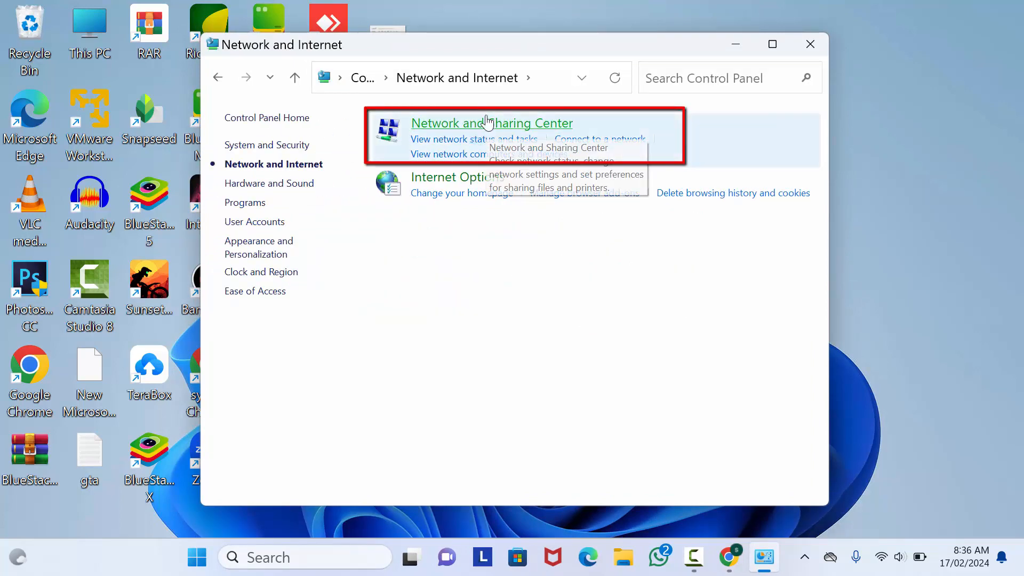
{"action": "left_click", "coordinate": [491, 123]}
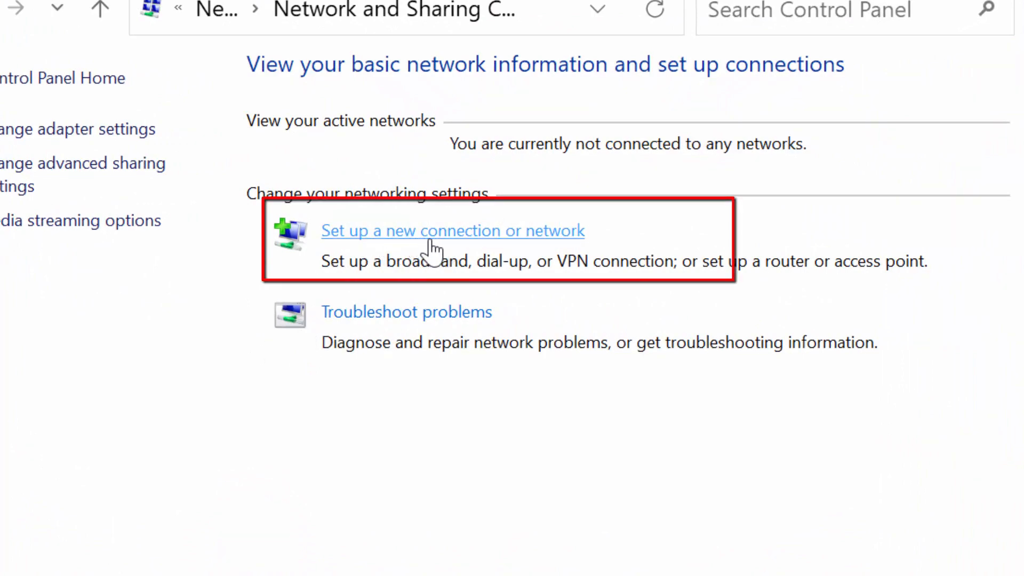
{"action": "left_click", "coordinate": [452, 230]}
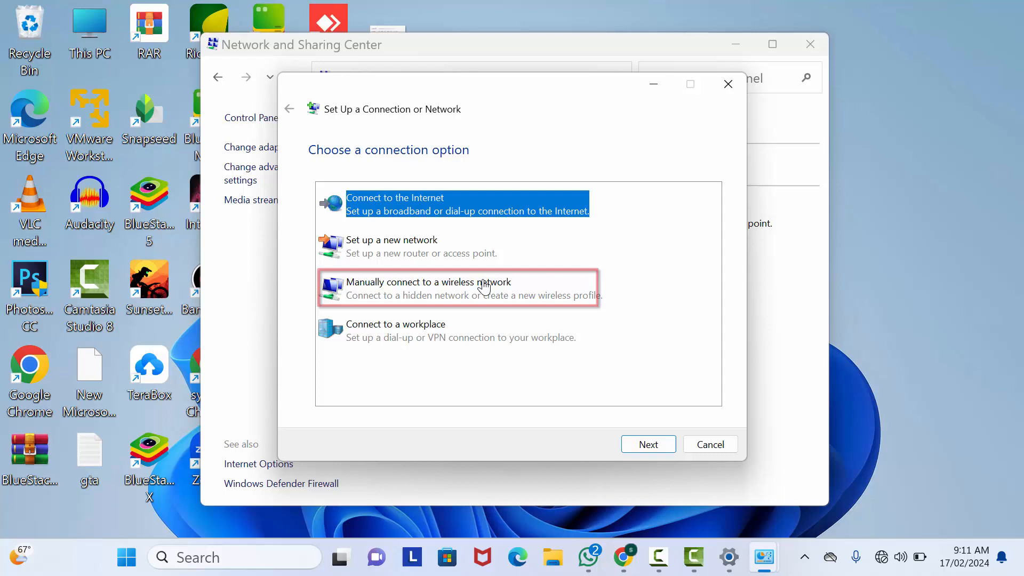
{"action": "left_click", "coordinate": [647, 444]}
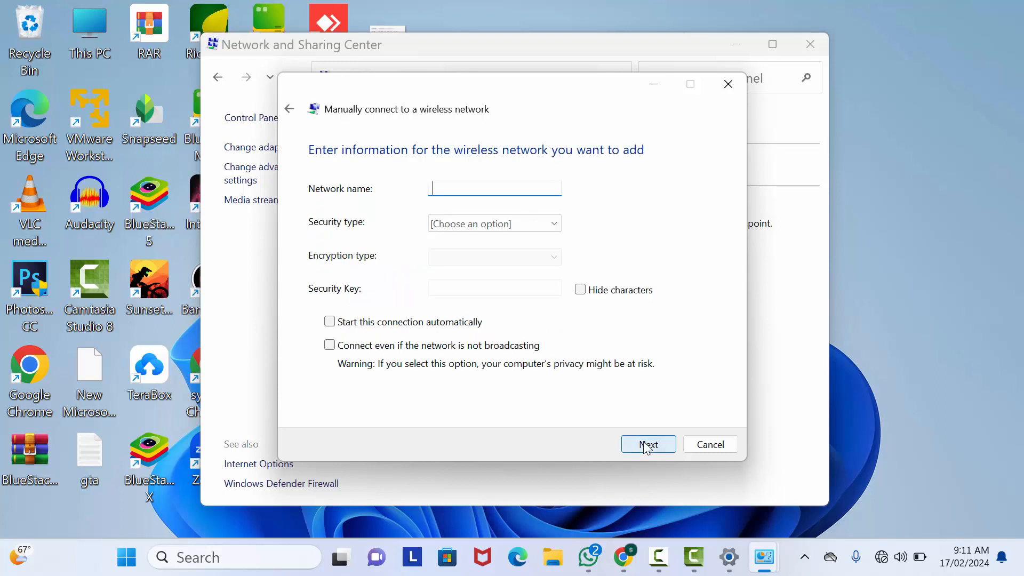
Create the 'sharmin home {GSC}' profile with WPA2-Personal security, a key, and connect-when-not-broadcasting enabled.
{"action": "type", "text": "sharmin {"}
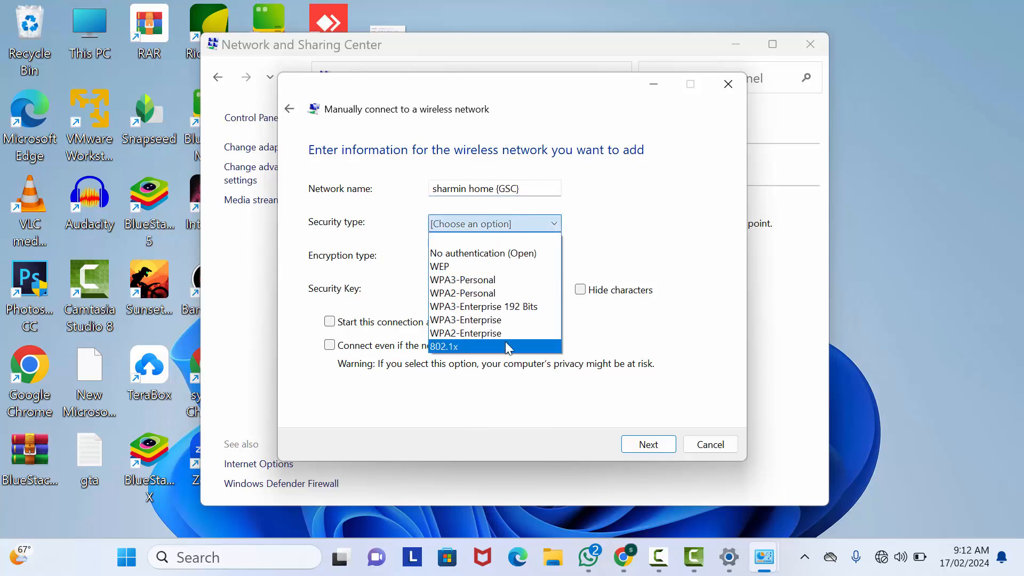
{"action": "mouse_move", "coordinate": [482, 292]}
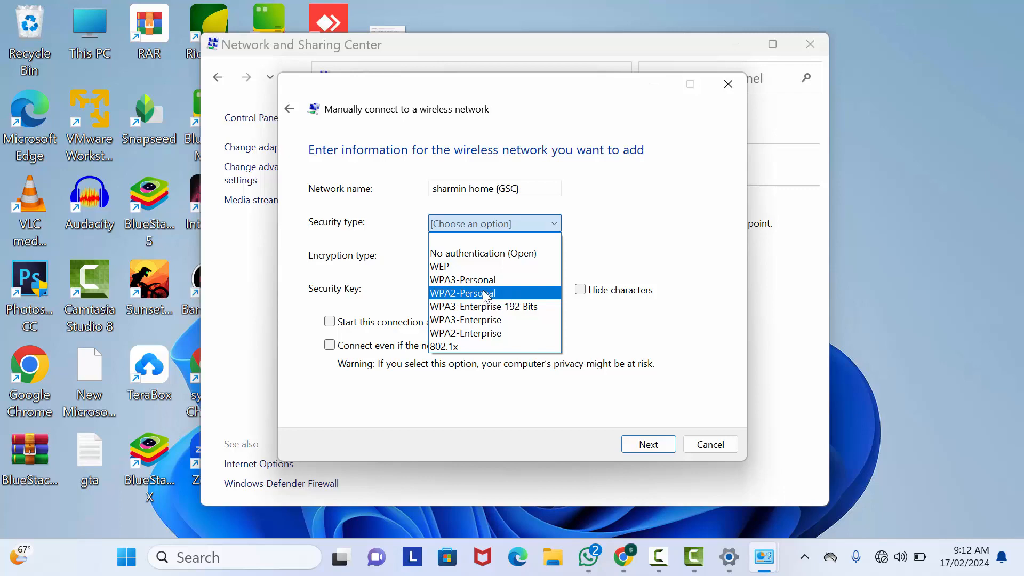
{"action": "left_click", "coordinate": [462, 292]}
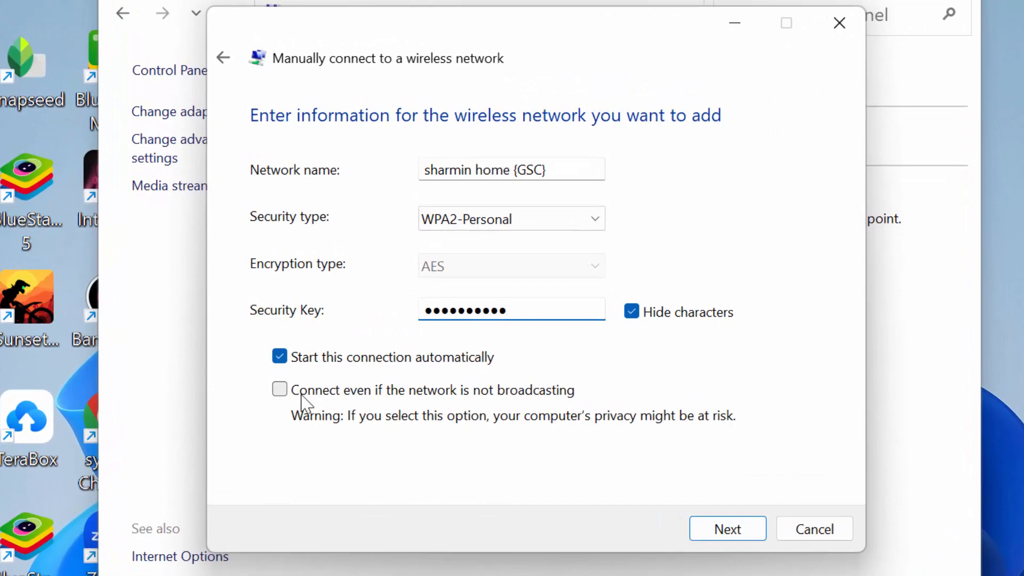
{"action": "left_click", "coordinate": [279, 390]}
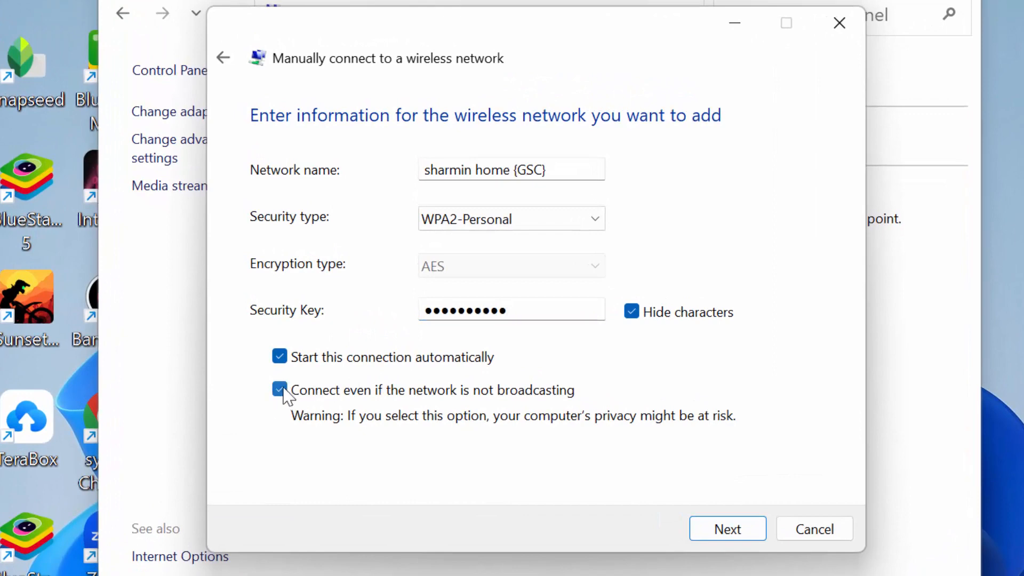
{"action": "left_click", "coordinate": [726, 528]}
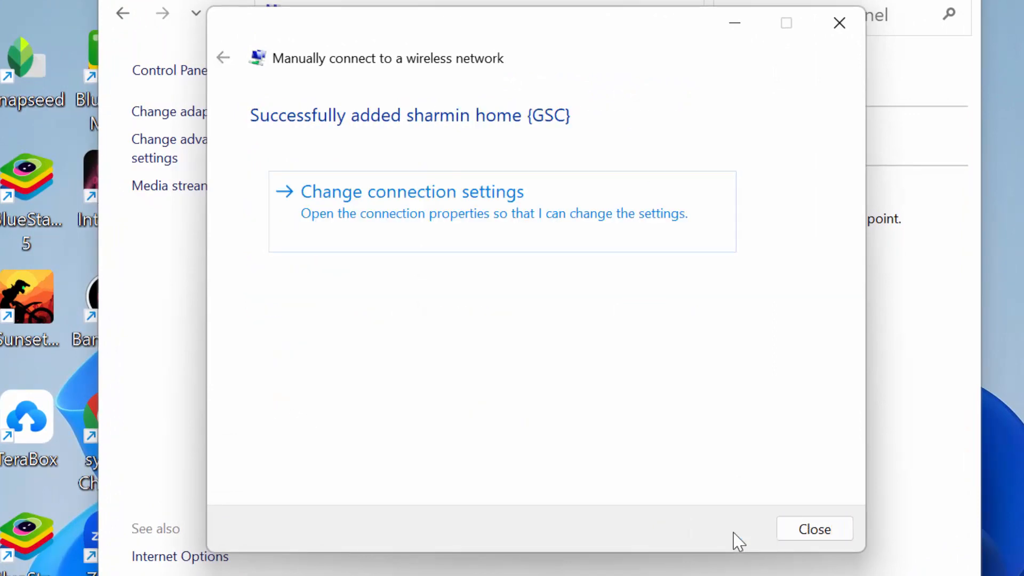
Close the success page and the Network and Sharing Center, returning to the desktop.
{"action": "left_click", "coordinate": [412, 190]}
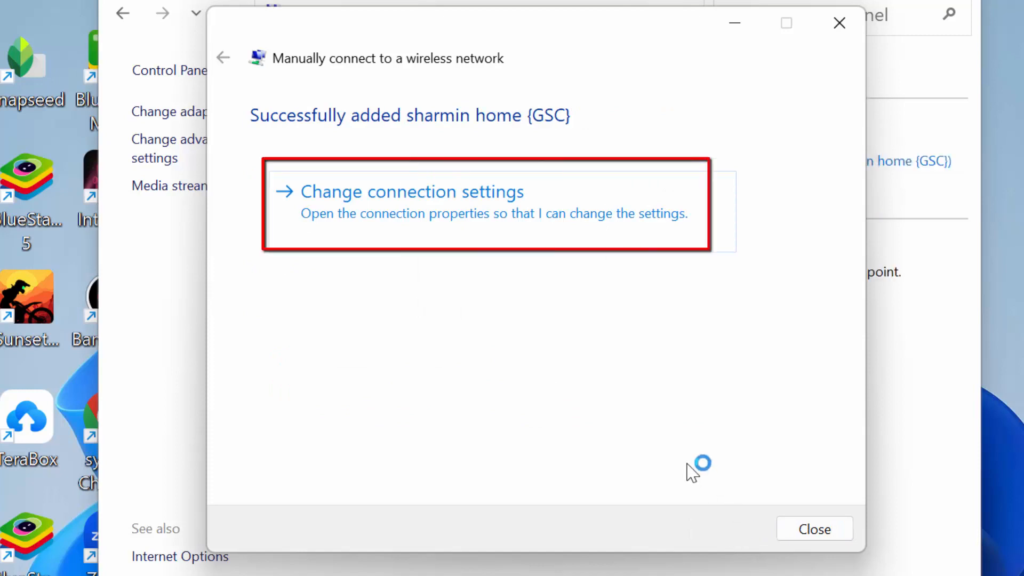
{"action": "mouse_move", "coordinate": [555, 215]}
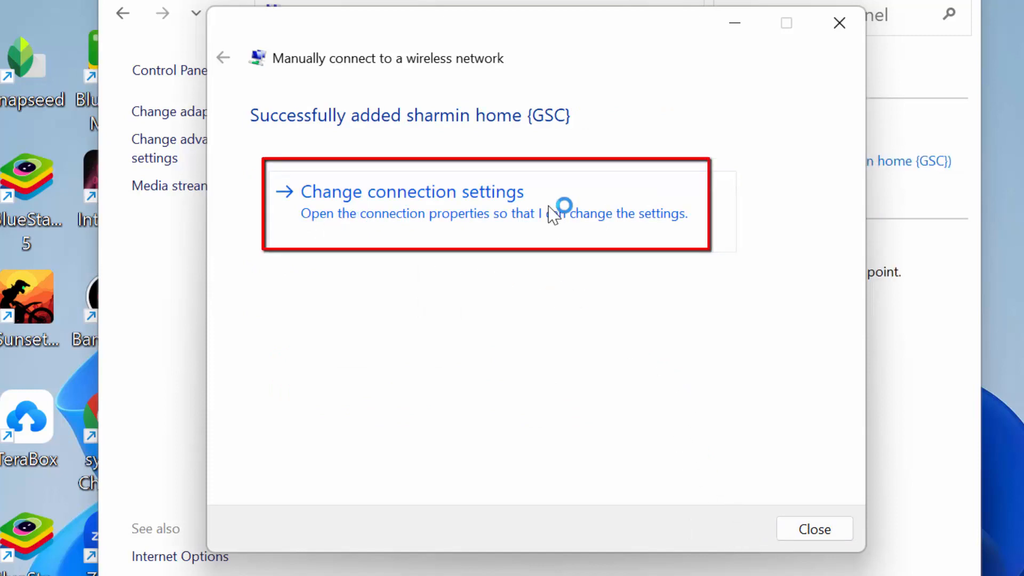
{"action": "left_click", "coordinate": [412, 191]}
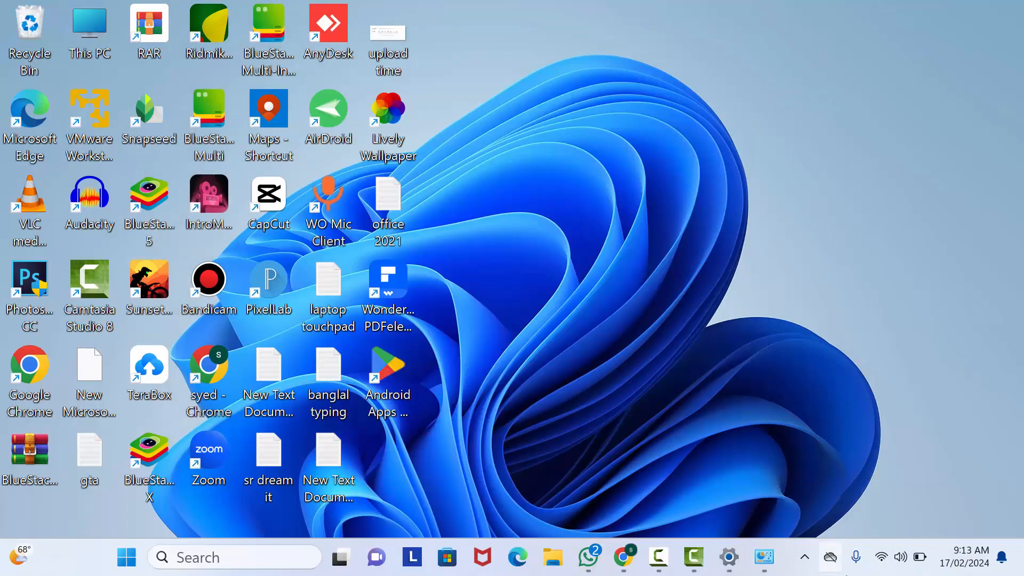
Show the Quick Settings Wi-Fi list confirming sharmin home {GSC} is connected and secured.
{"action": "left_click", "coordinate": [880, 557]}
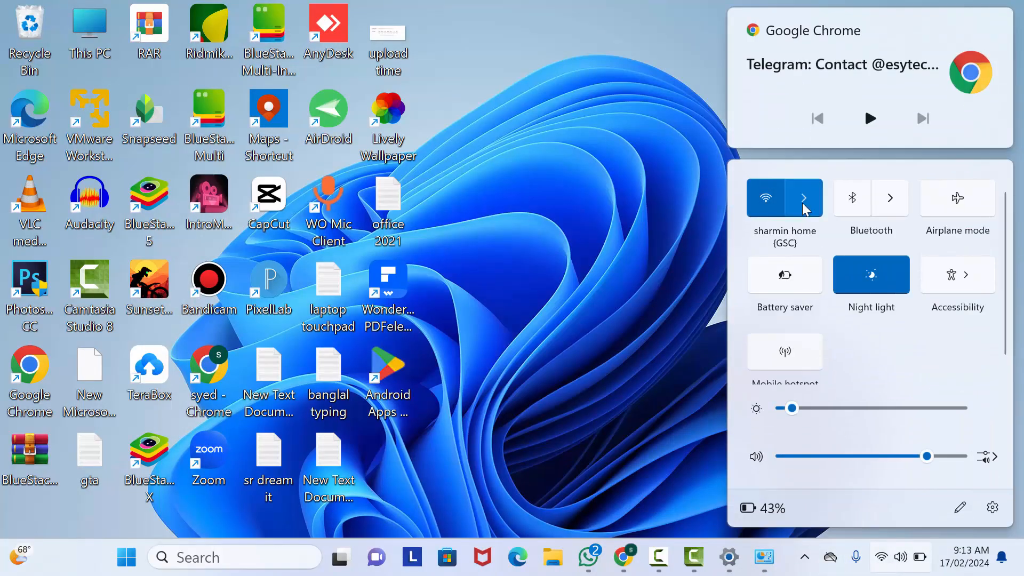
{"action": "left_click", "coordinate": [804, 197]}
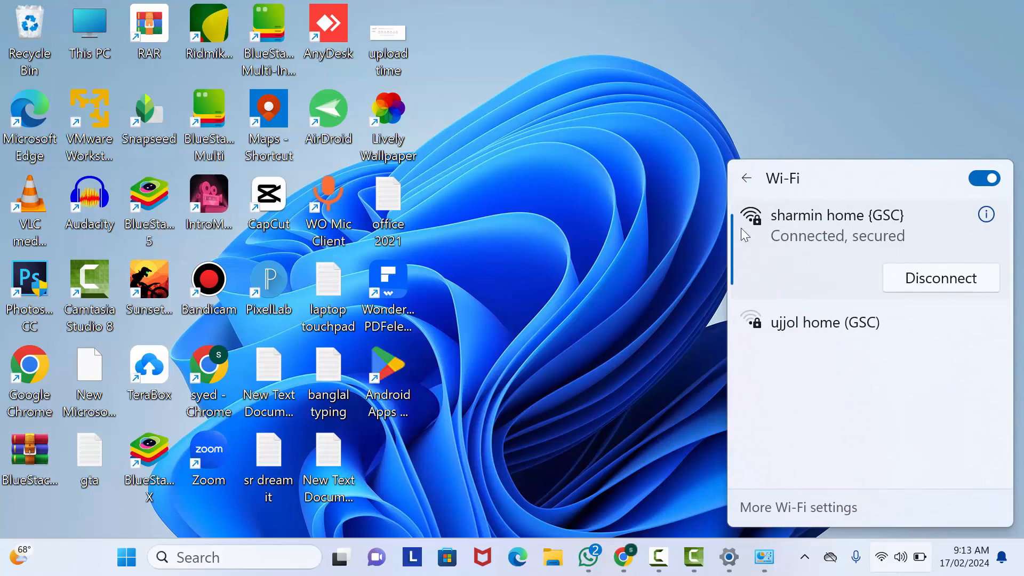
{"action": "mouse_move", "coordinate": [895, 249]}
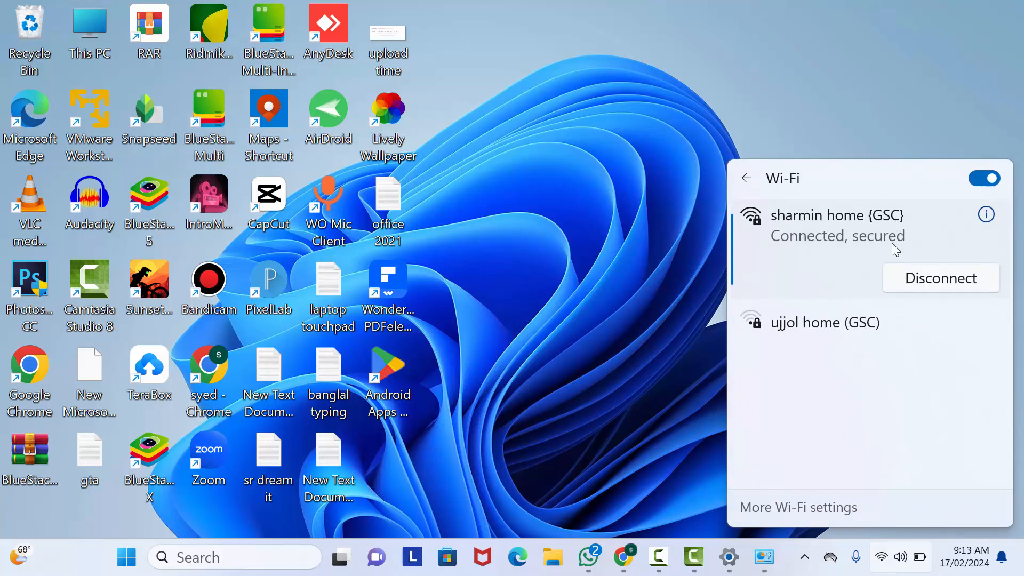
{"action": "mouse_move", "coordinate": [741, 282]}
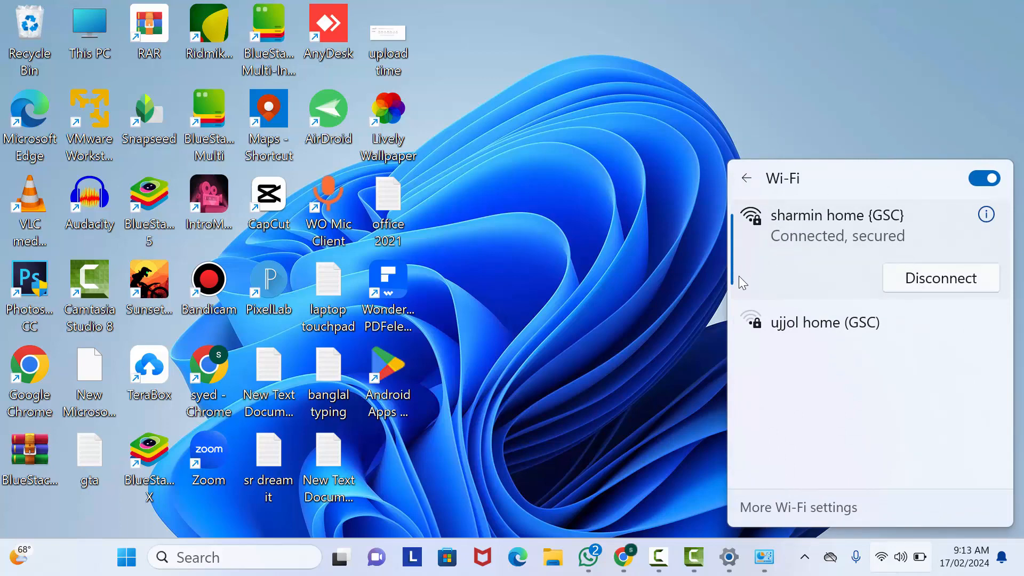